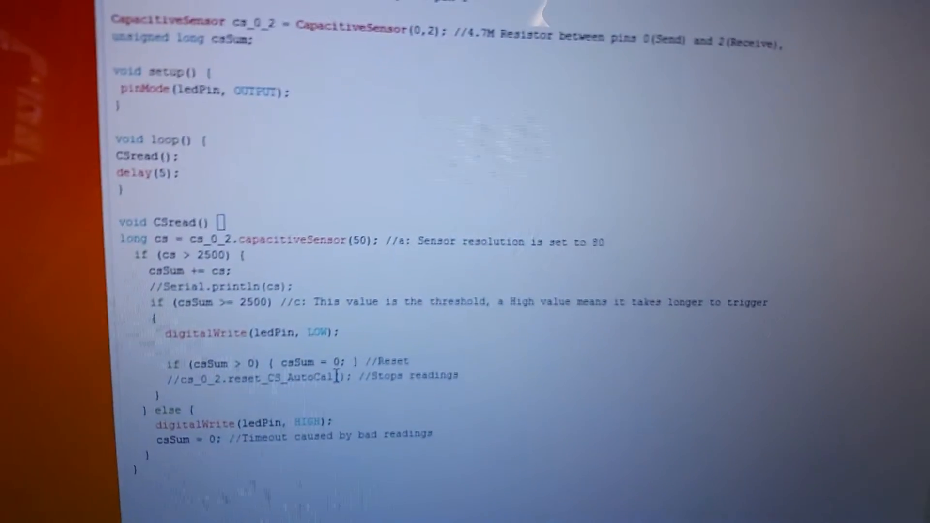
{"action": "scroll", "scroll_direction": "up", "scroll_amount": 3}
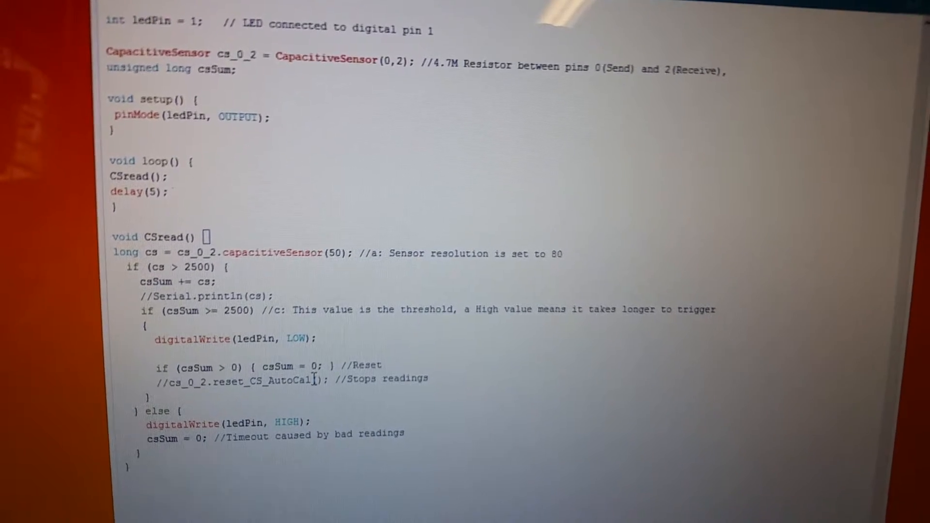
{"action": "scroll", "scroll_direction": "up", "scroll_amount": 3}
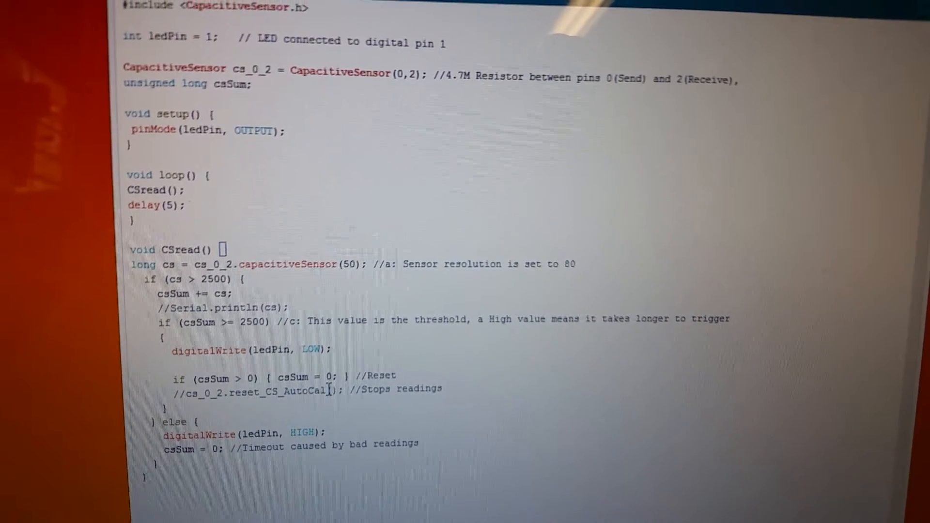